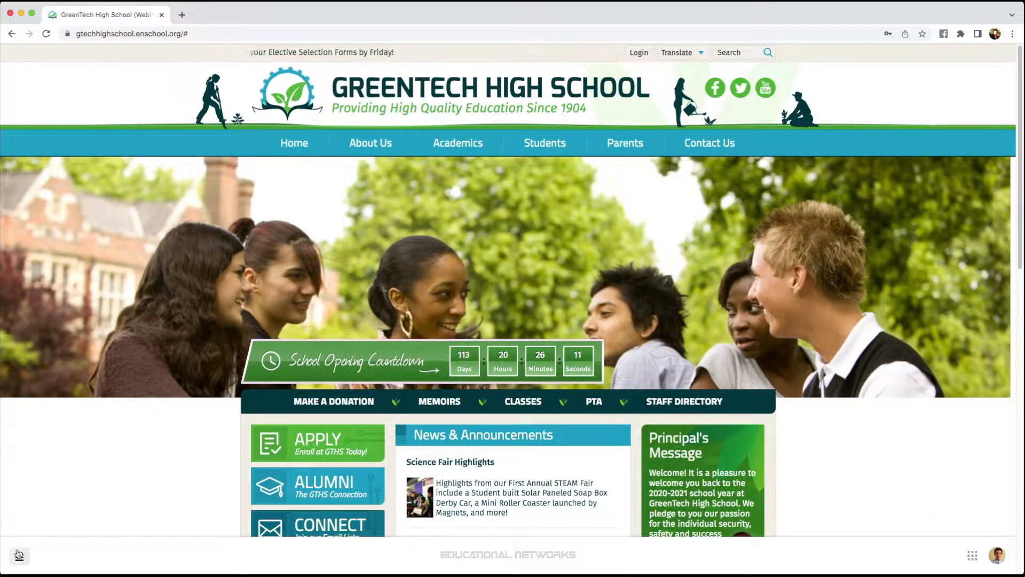
# Open the Extra Sections list from the admin menu's Sections options
pyautogui.click(19, 556)
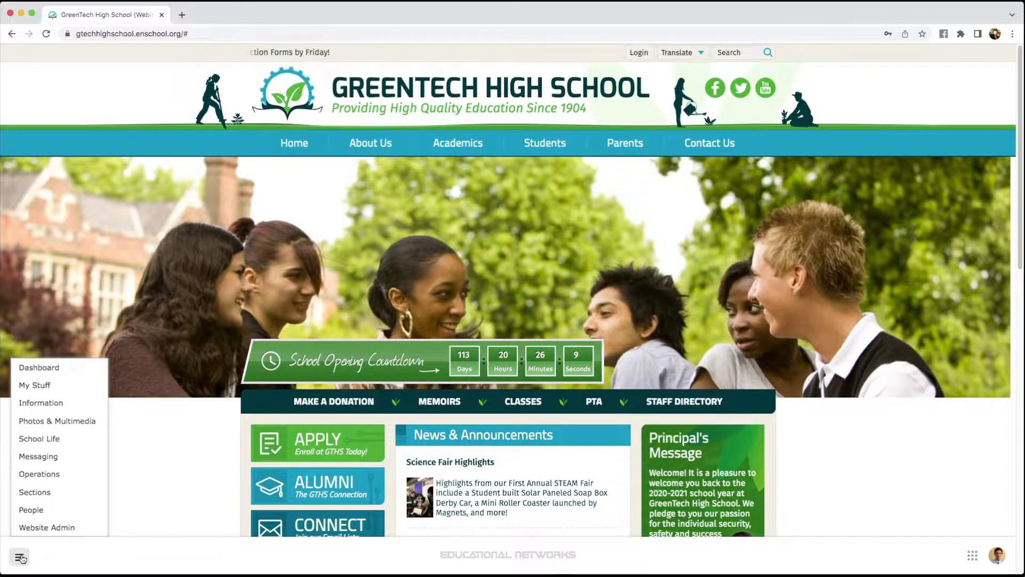
pyautogui.click(34, 492)
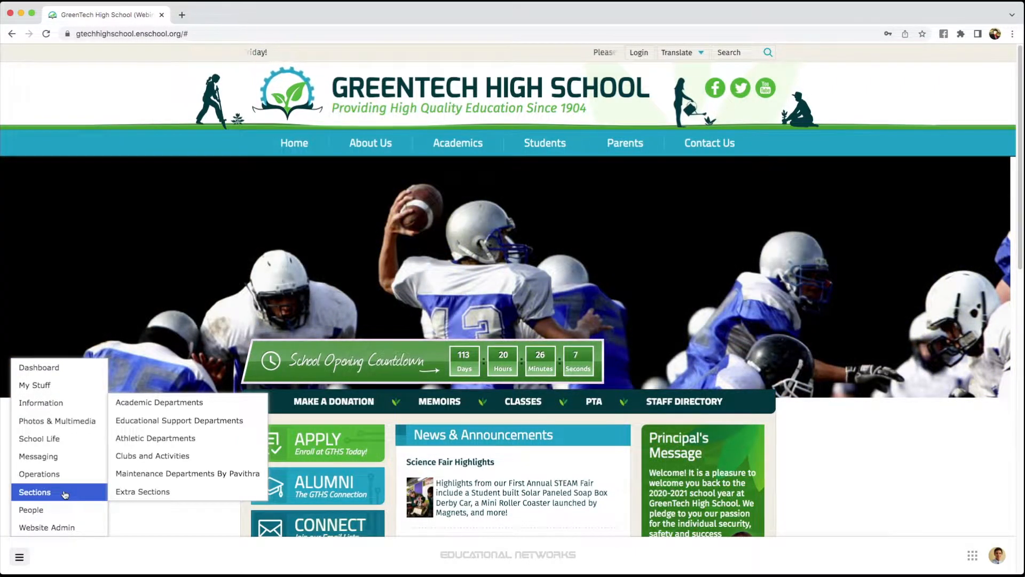
pyautogui.moveTo(142, 491)
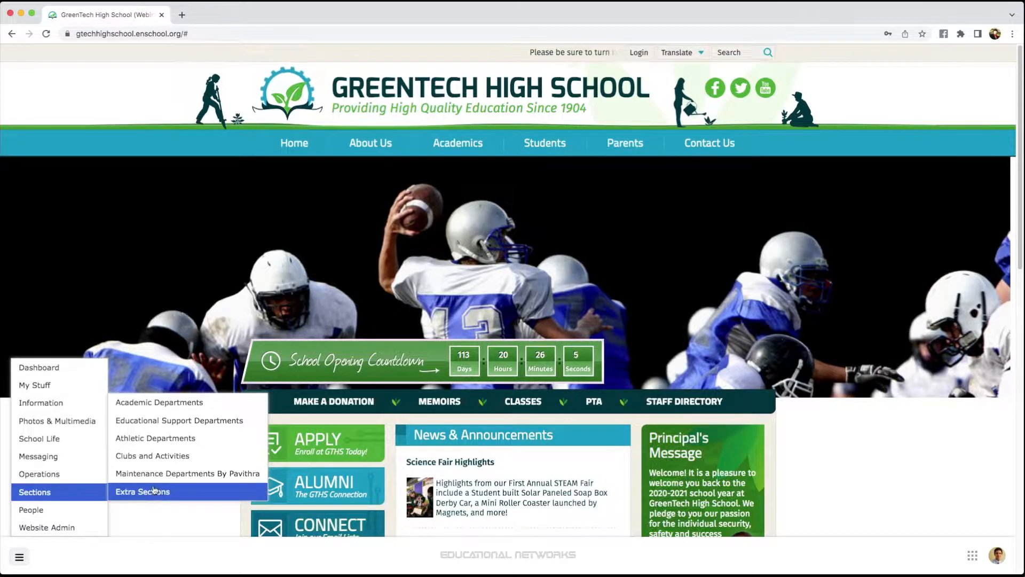
pyautogui.moveTo(159, 403)
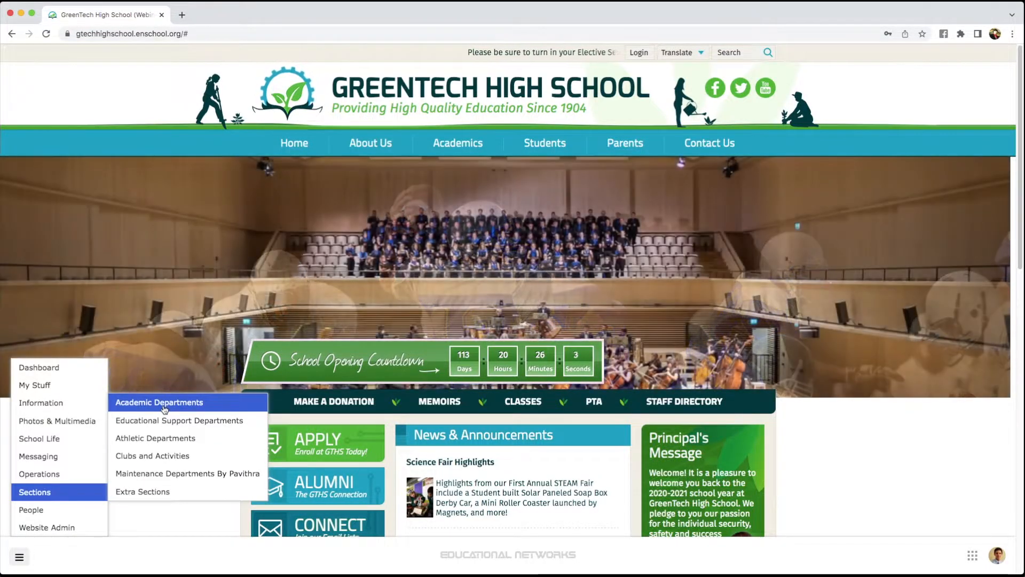
pyautogui.moveTo(187, 473)
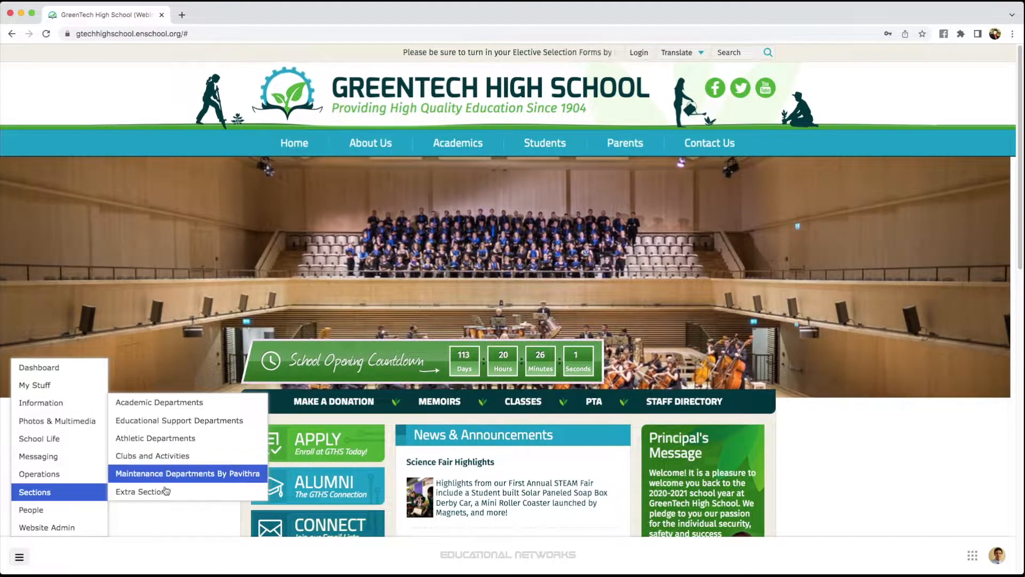
pyautogui.click(141, 492)
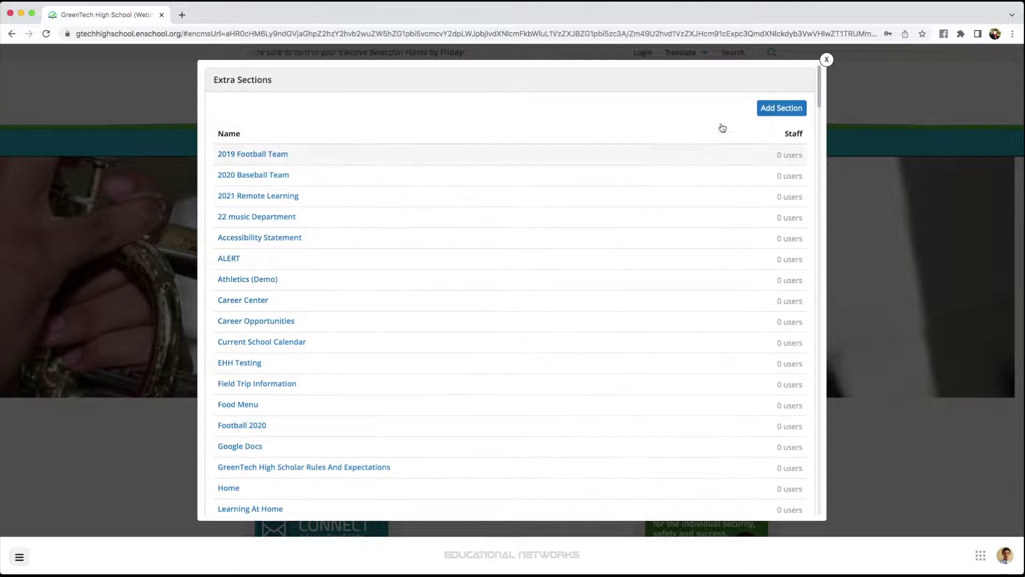
# Add an extra section named 'Academic Tracks' and save it
pyautogui.click(781, 107)
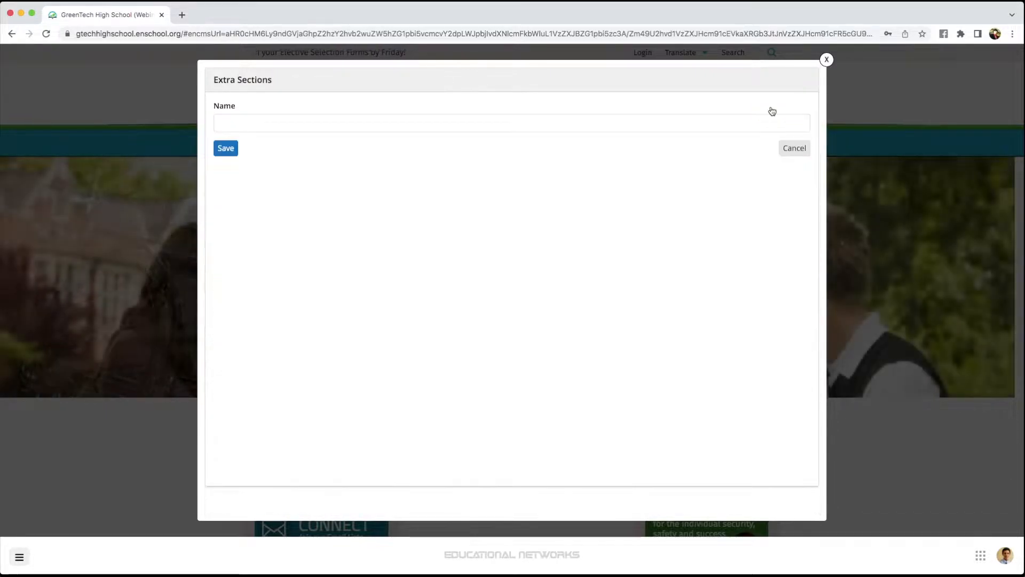
pyautogui.click(346, 123)
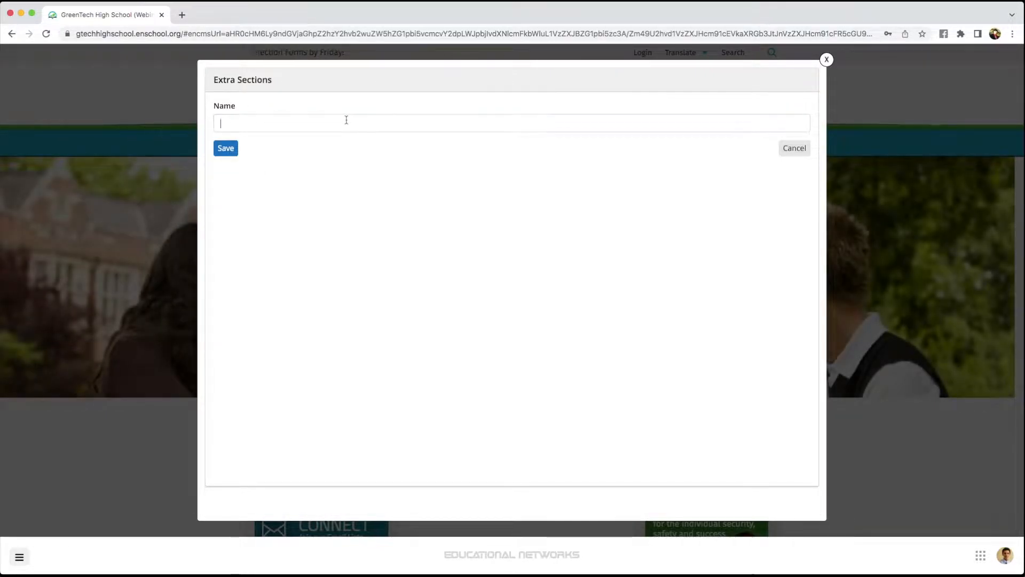
pyautogui.click(346, 122)
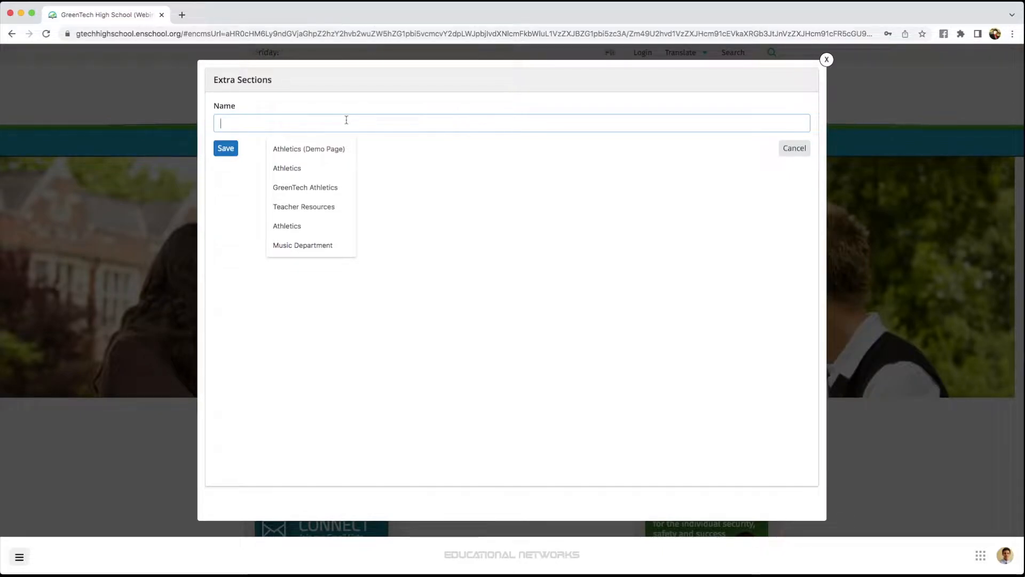
pyautogui.write('Academic')
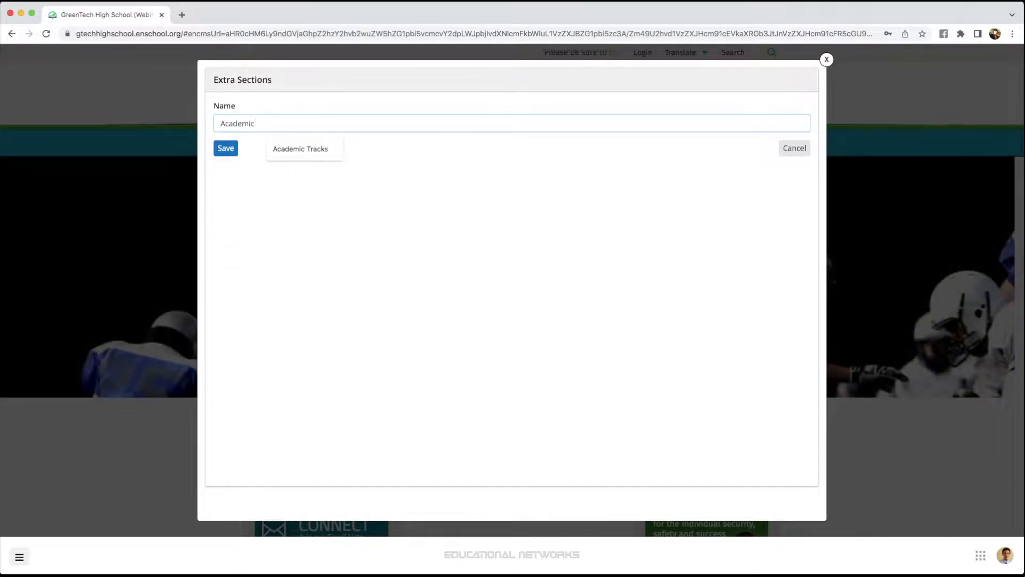
pyautogui.click(300, 149)
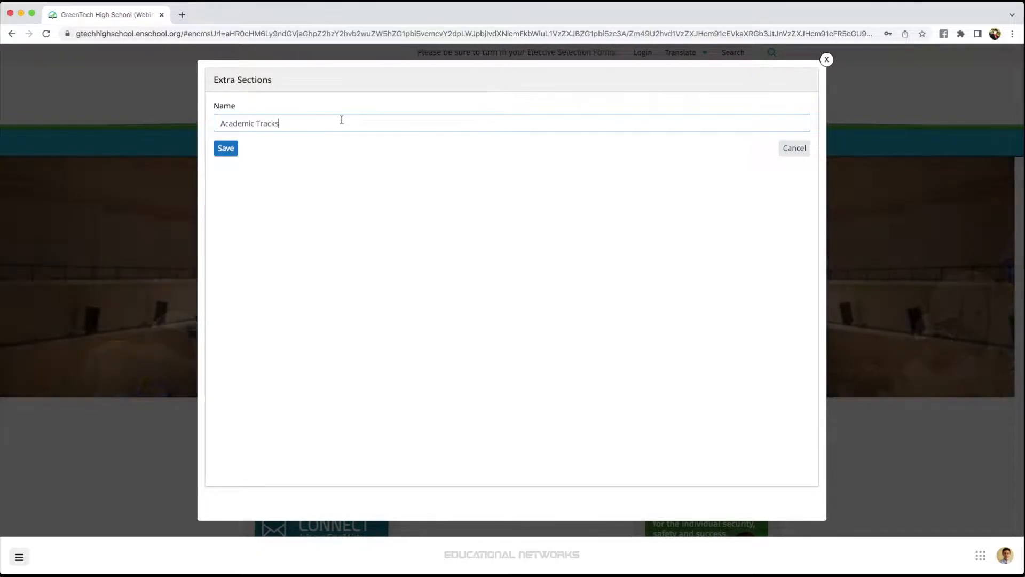
pyautogui.moveTo(289, 155)
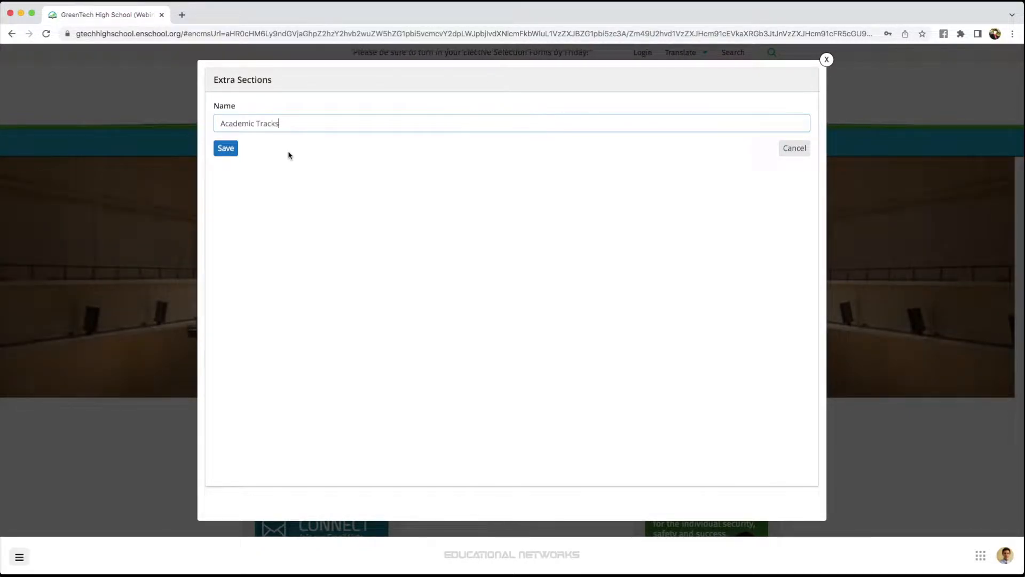
pyautogui.click(225, 148)
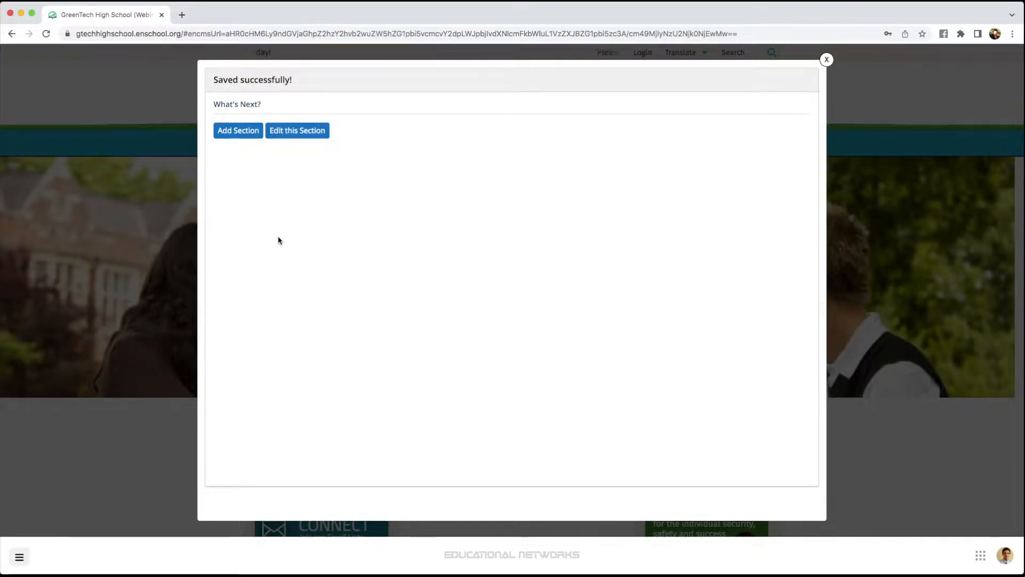
# Return to Extra Sections and open the empty Academic Tracks section
pyautogui.click(19, 556)
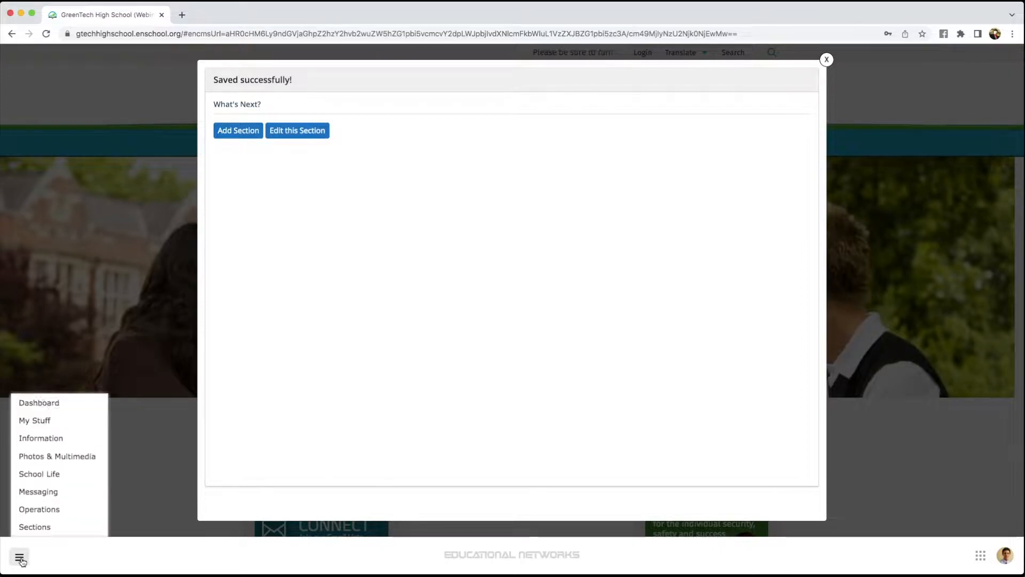
pyautogui.click(34, 491)
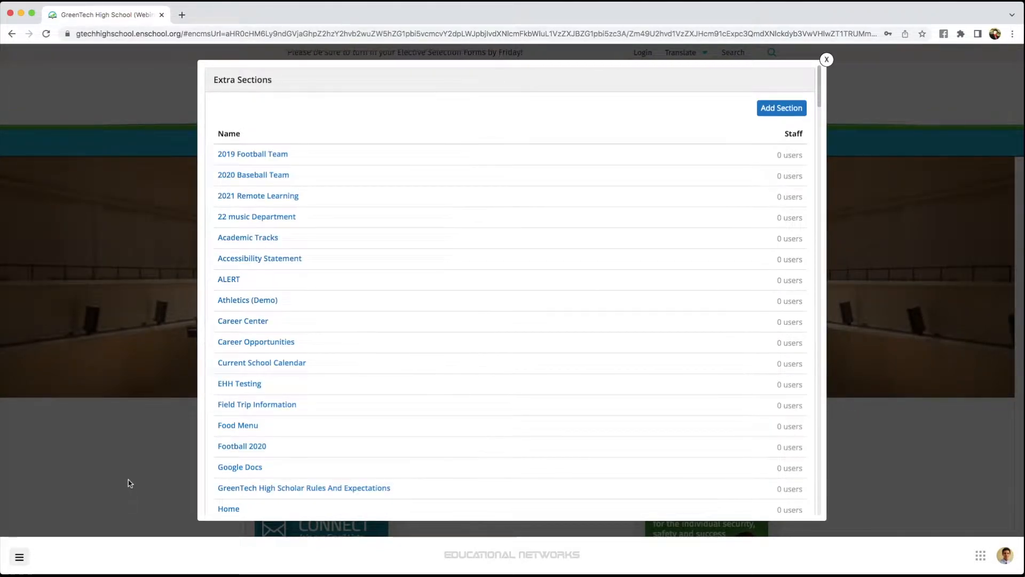
pyautogui.moveTo(260, 257)
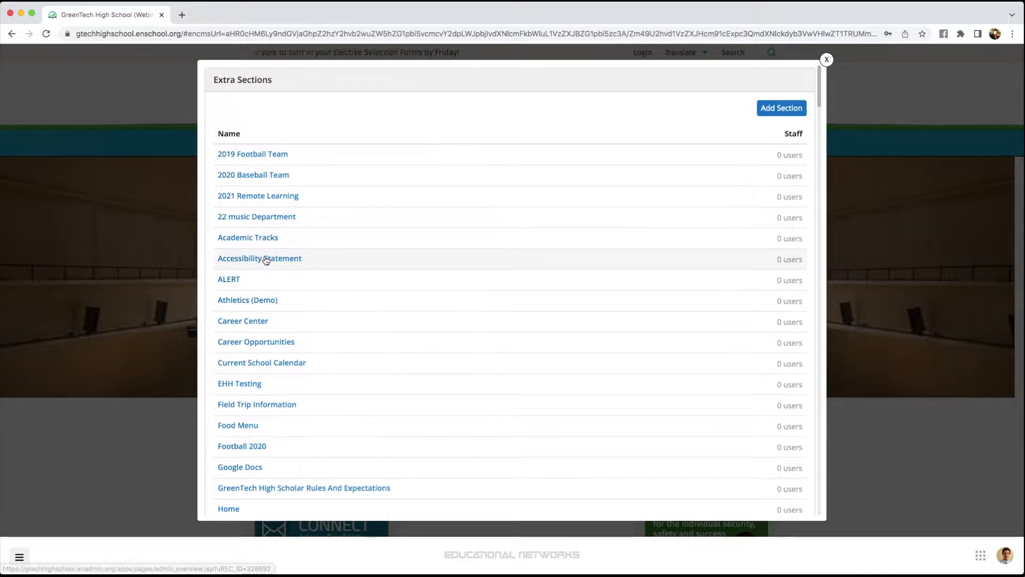
pyautogui.click(248, 237)
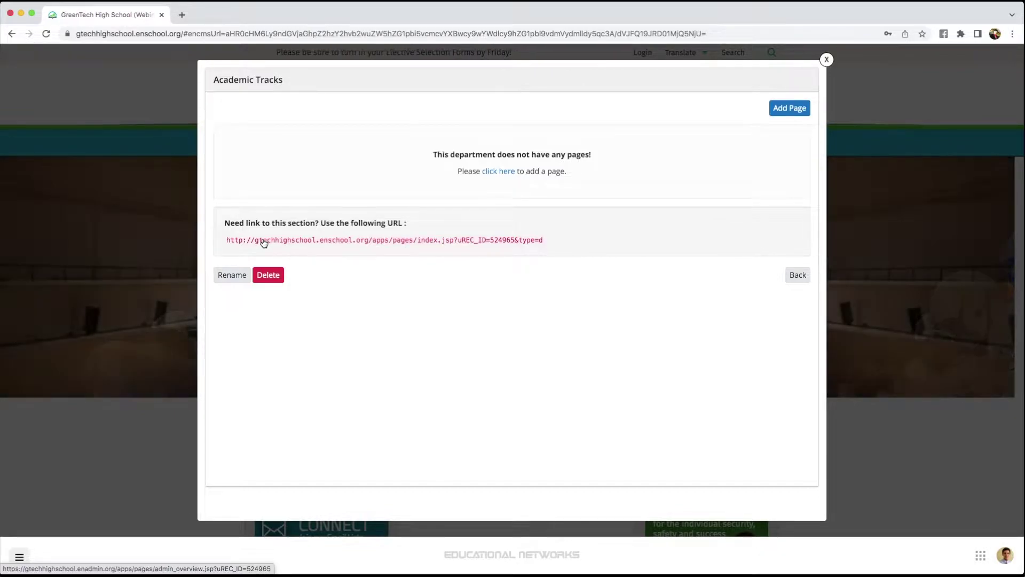
pyautogui.moveTo(758, 152)
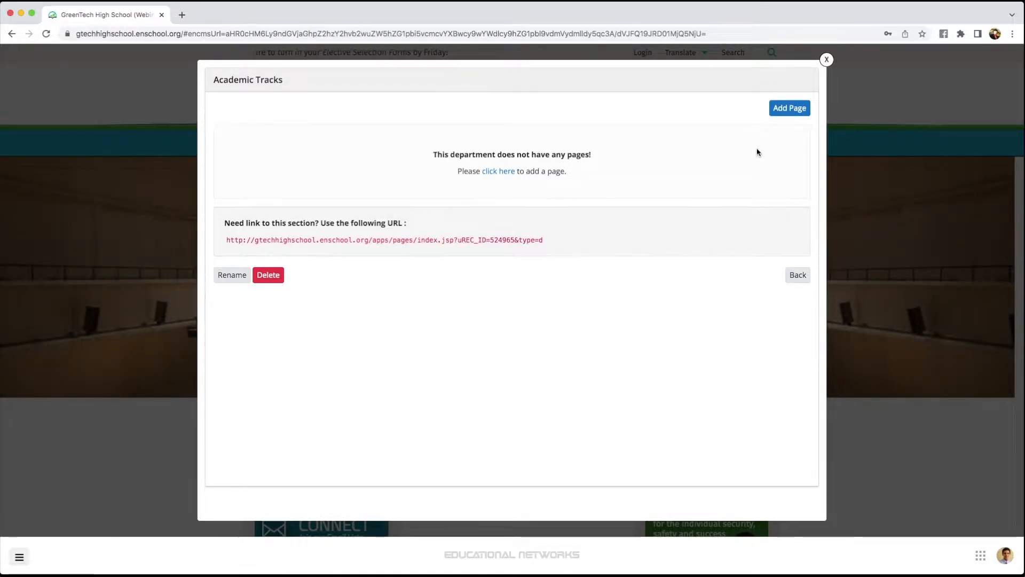
# Create an 'Other' page titled 'Home' in Academic Tracks
pyautogui.click(789, 107)
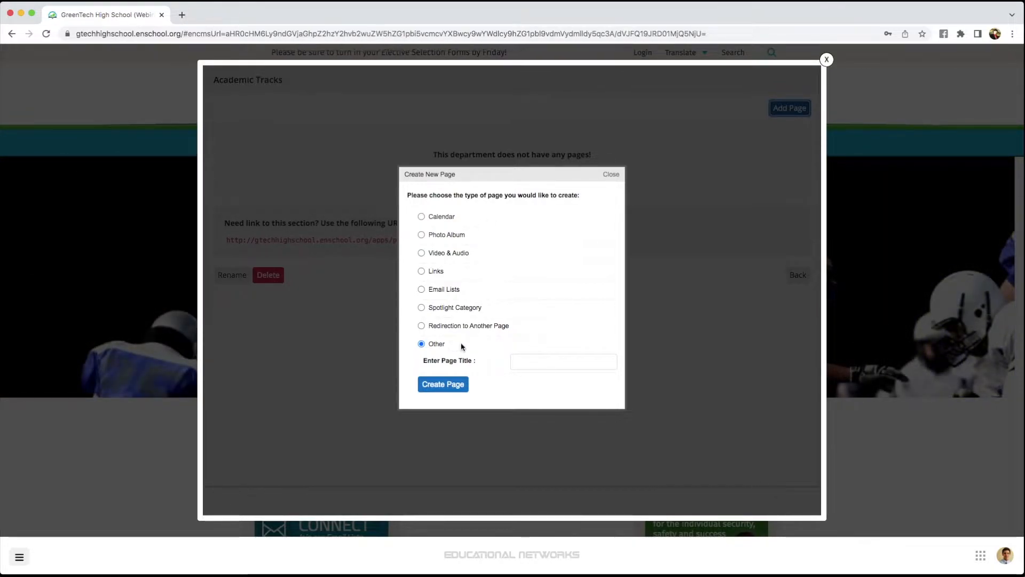
pyautogui.click(563, 361)
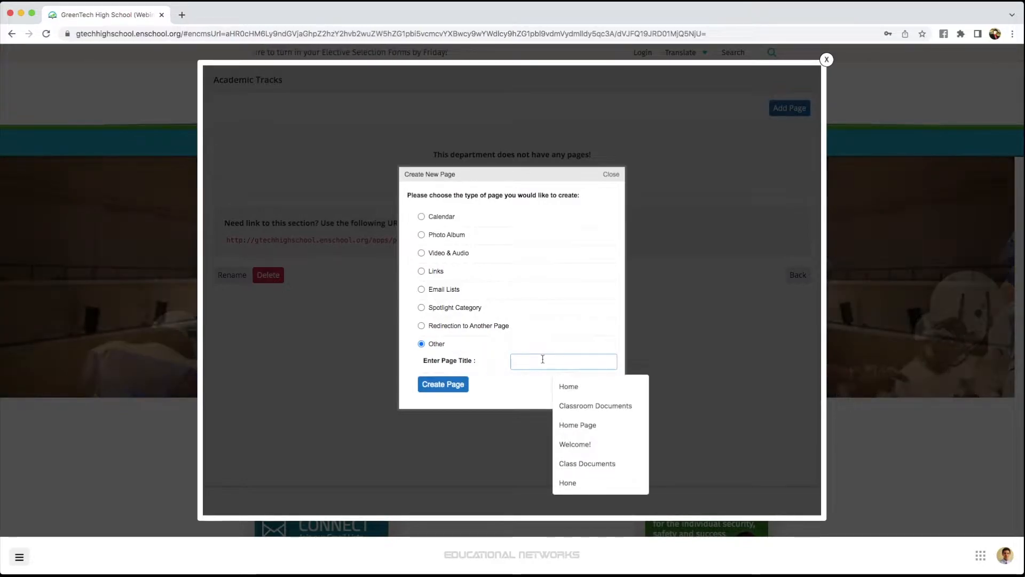
pyautogui.write('Home')
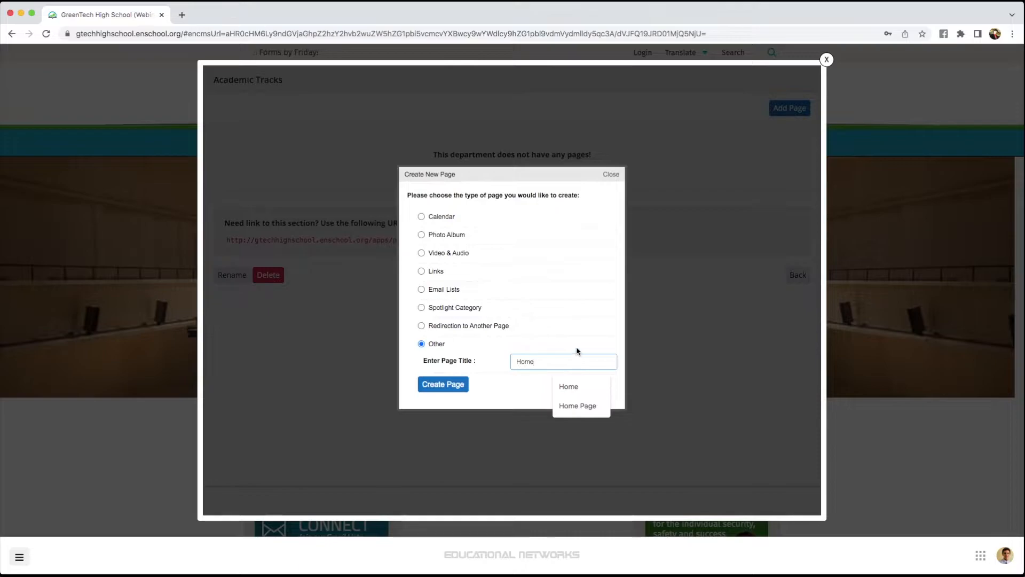
pyautogui.click(443, 384)
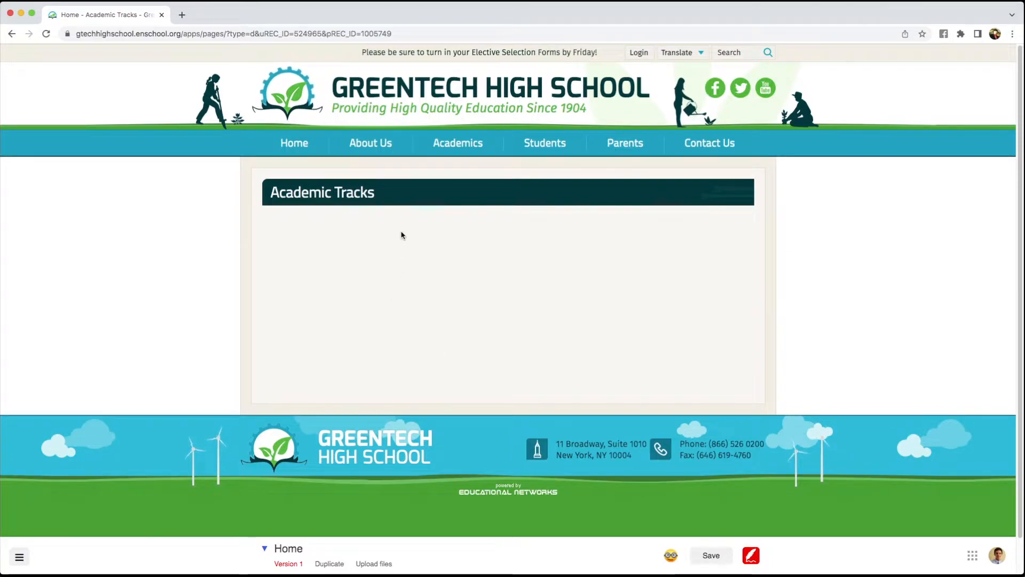
pyautogui.click(402, 222)
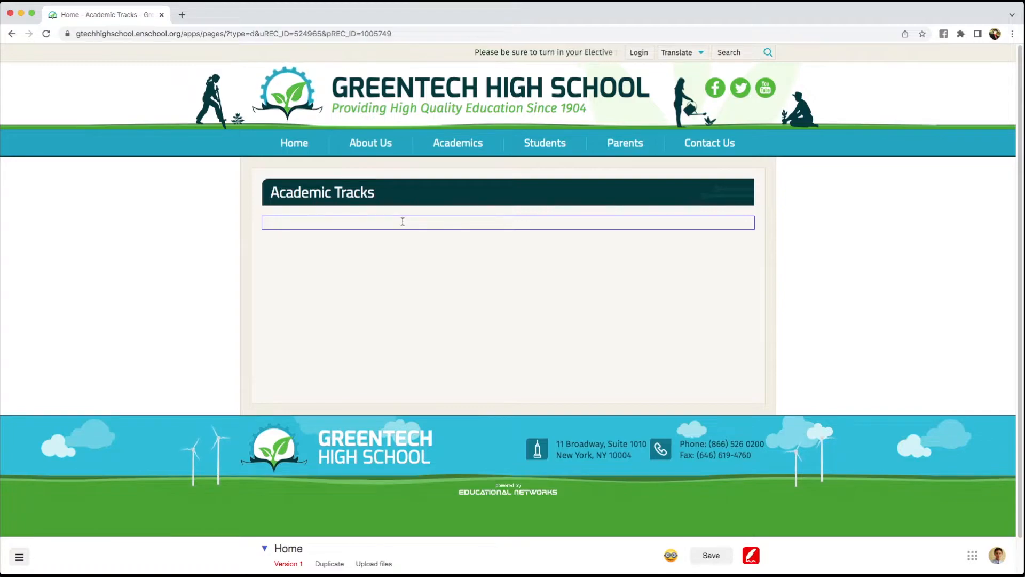
pyautogui.rightClick(401, 221)
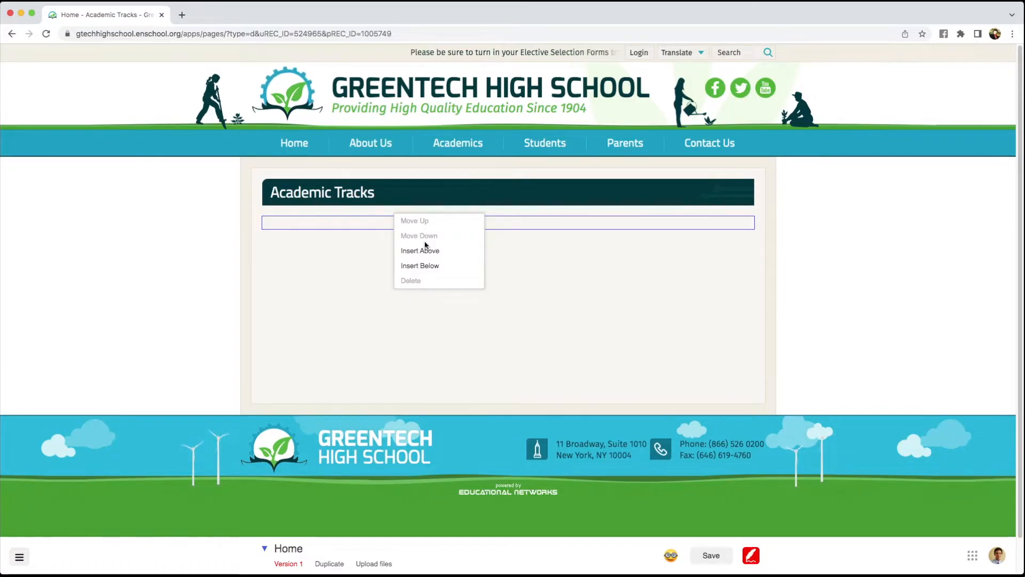
pyautogui.moveTo(419, 251)
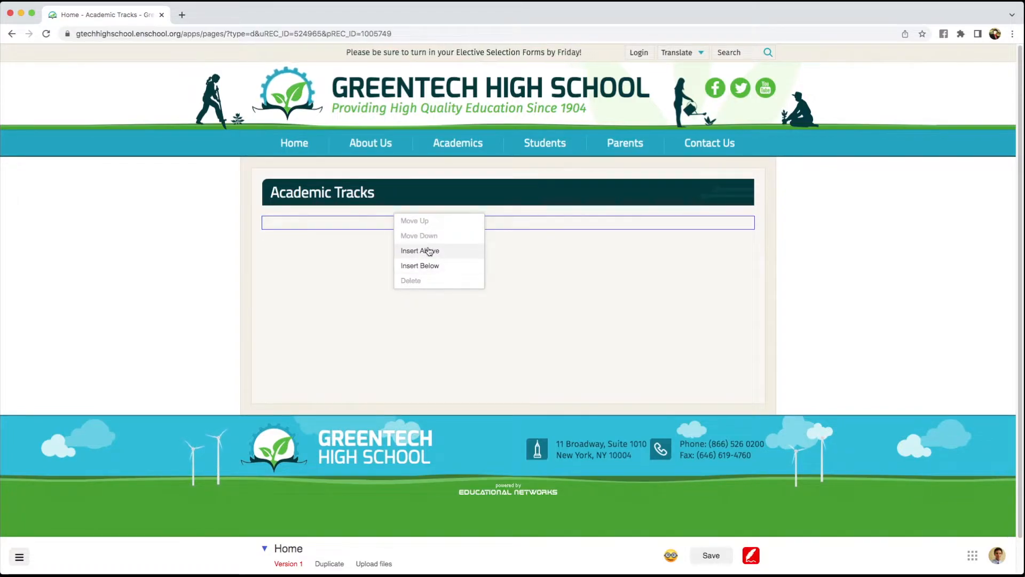
pyautogui.click(419, 250)
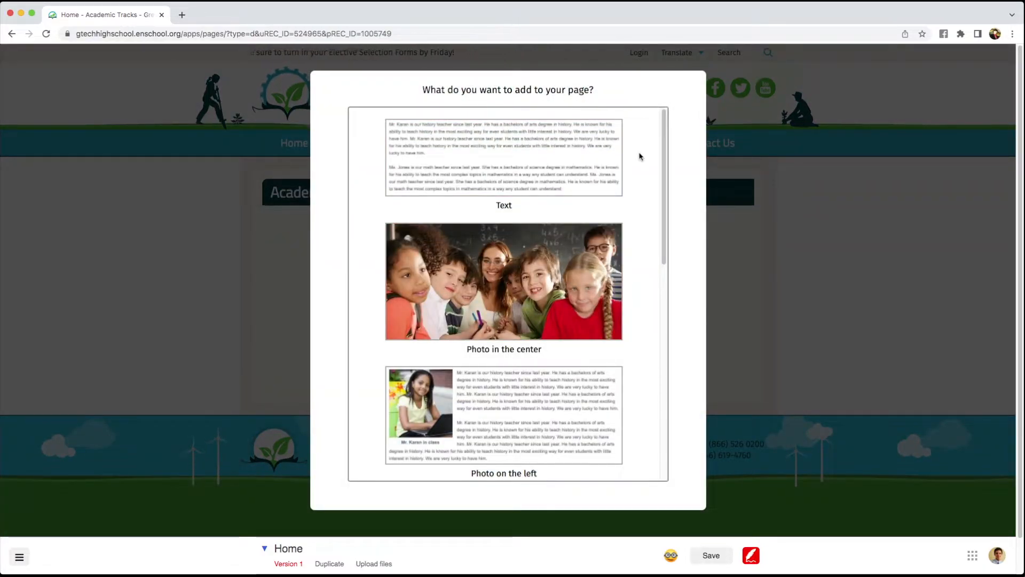
pyautogui.scroll(-3)
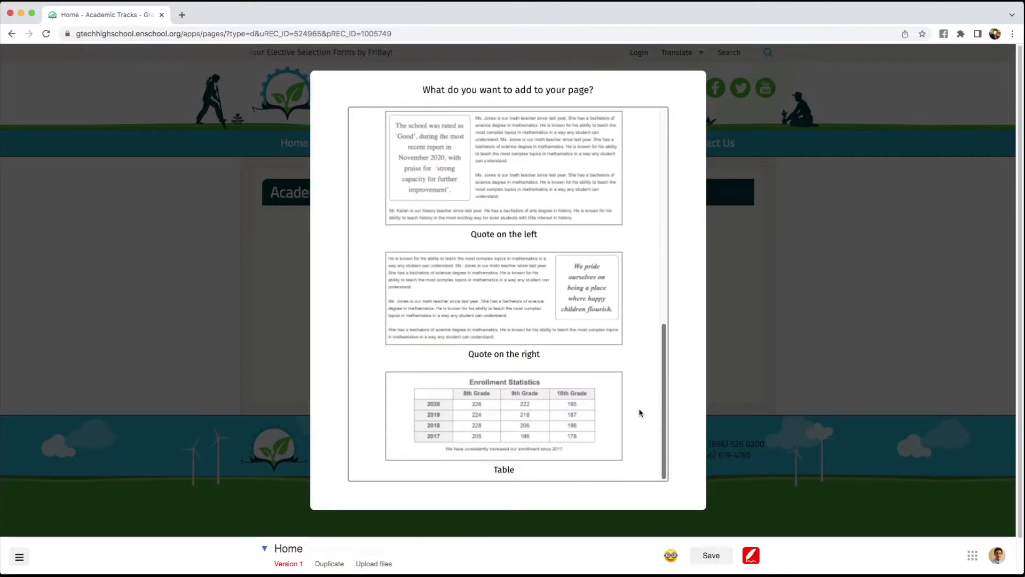
pyautogui.scroll(3)
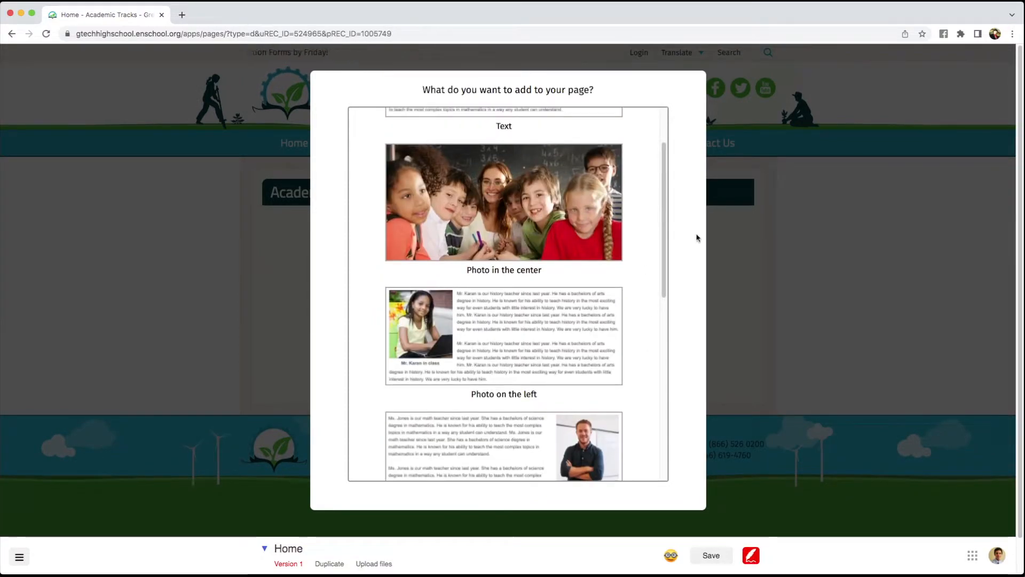
pyautogui.click(503, 126)
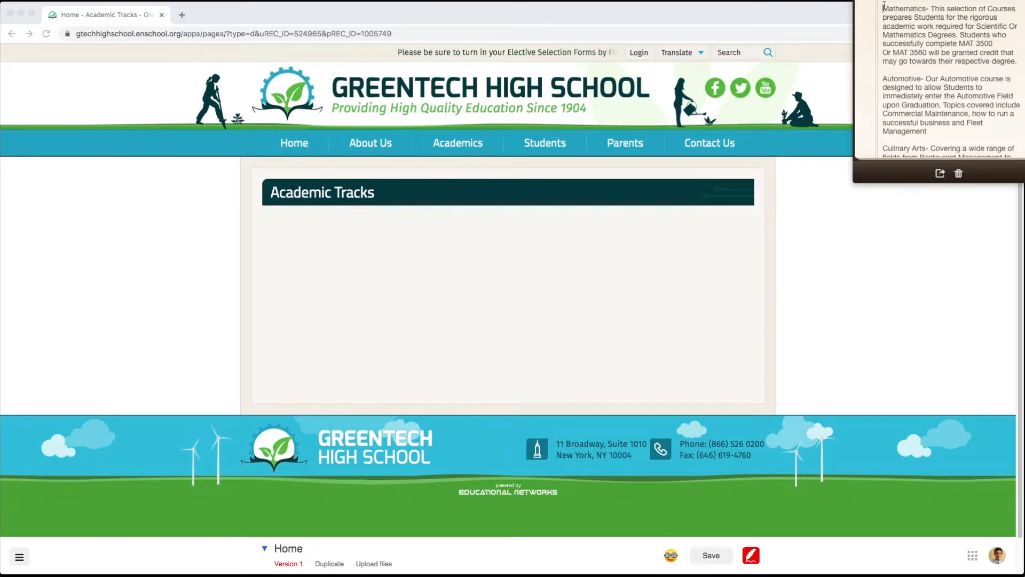
# Copy the track descriptions from the note in Notes
pyautogui.scroll(-3)
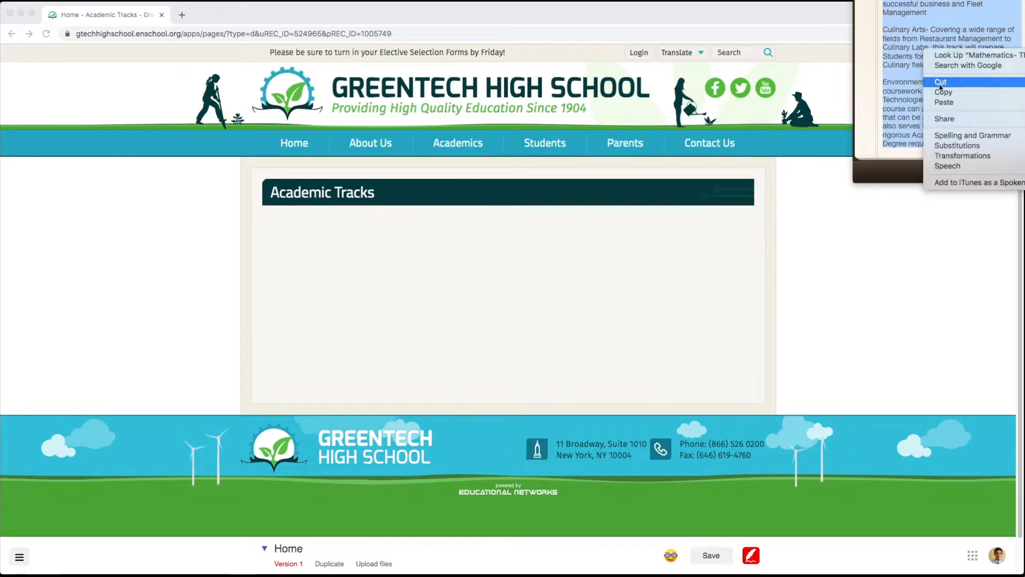
pyautogui.click(342, 264)
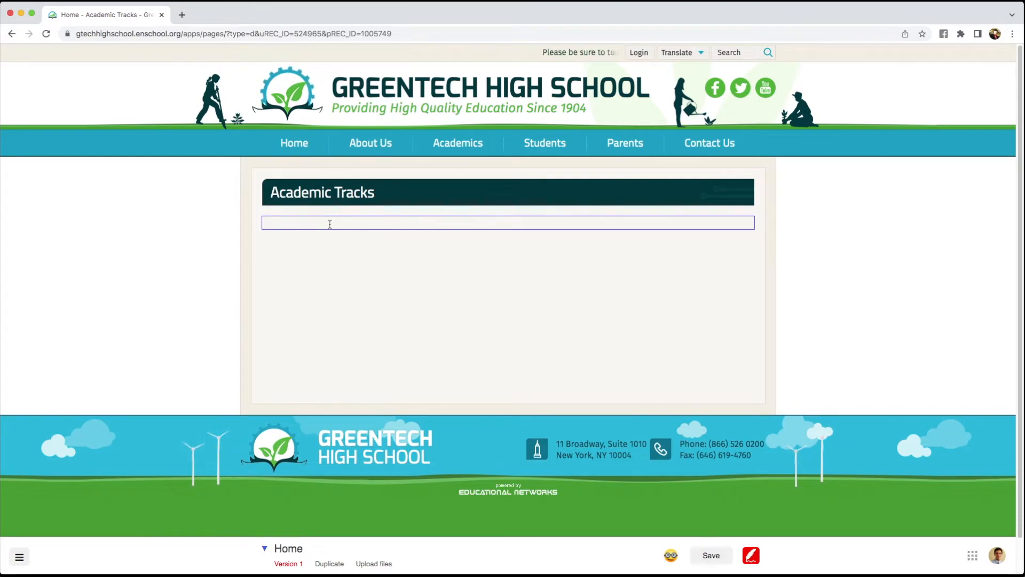
# Paste the four track descriptions into the Home page content and save
pyautogui.rightClick(330, 222)
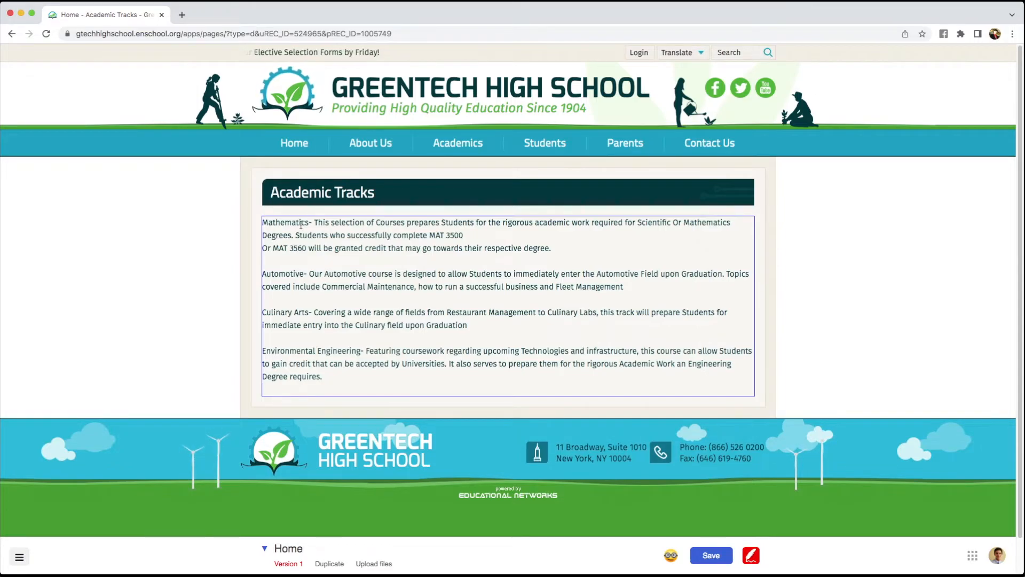
pyautogui.click(783, 356)
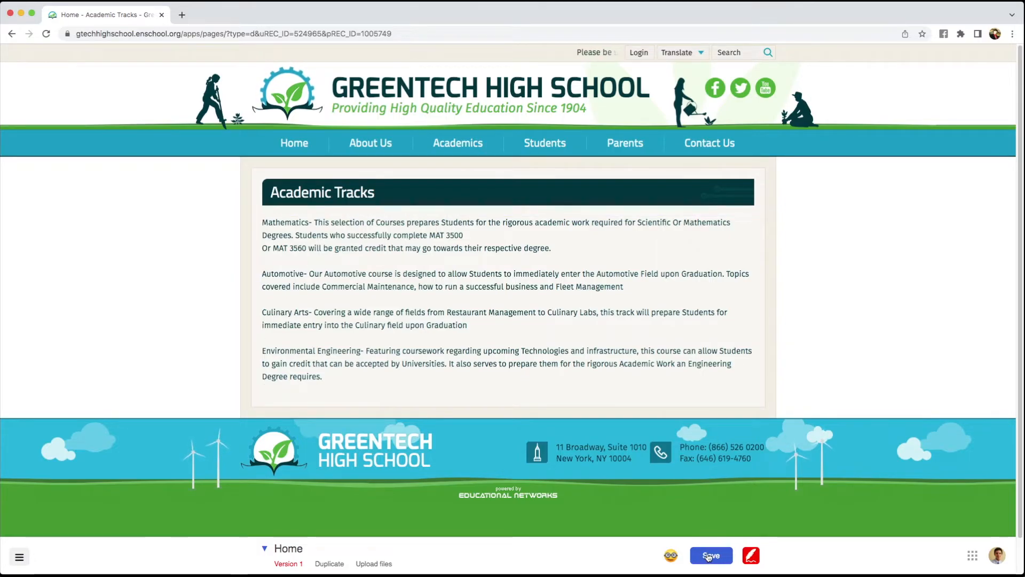
pyautogui.click(711, 555)
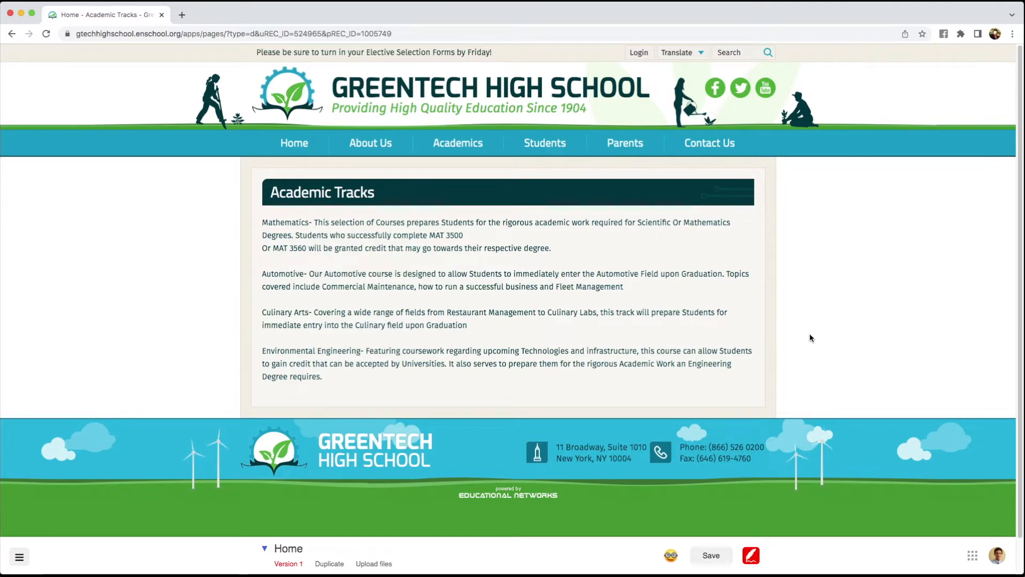
# Create a new 'Other' page titled 'Culinary Arts' in this section
pyautogui.click(426, 338)
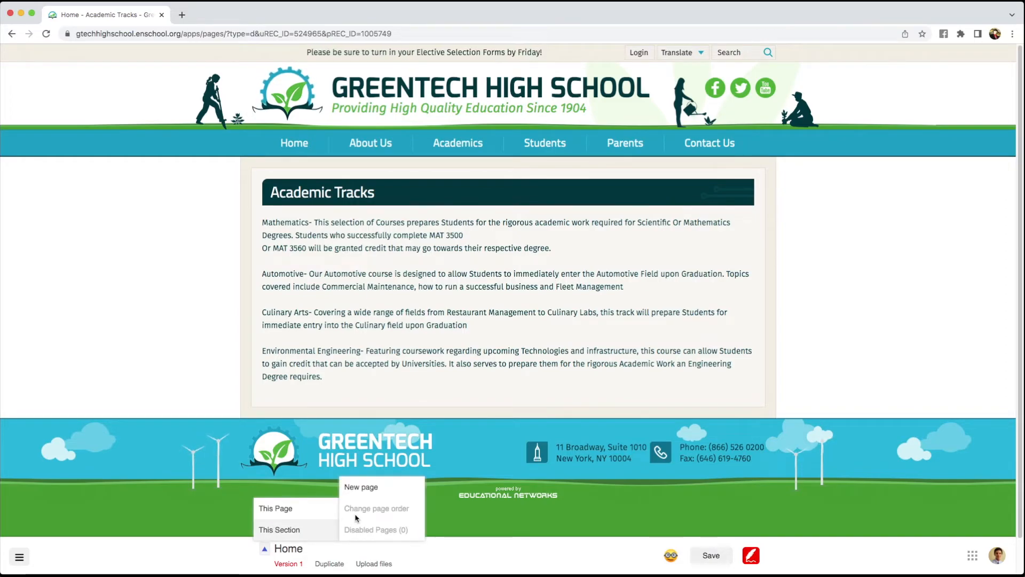
pyautogui.click(361, 487)
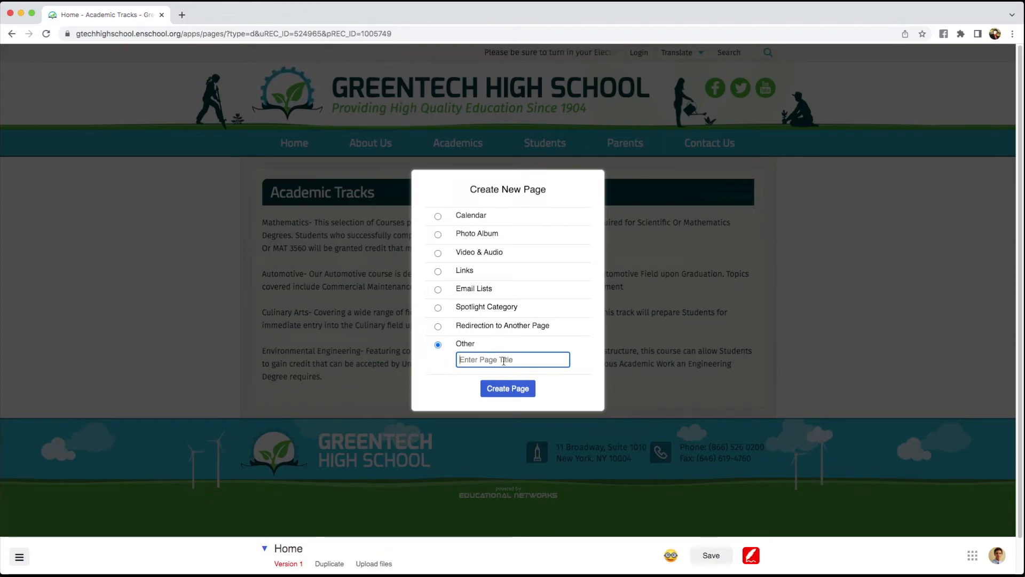
pyautogui.write('Culinary')
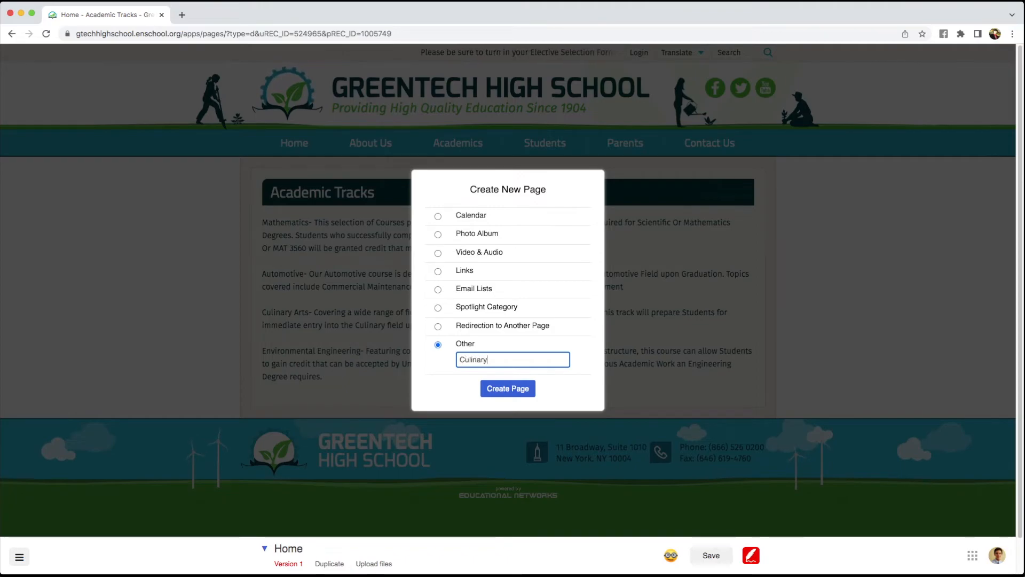
pyautogui.write('Arts')
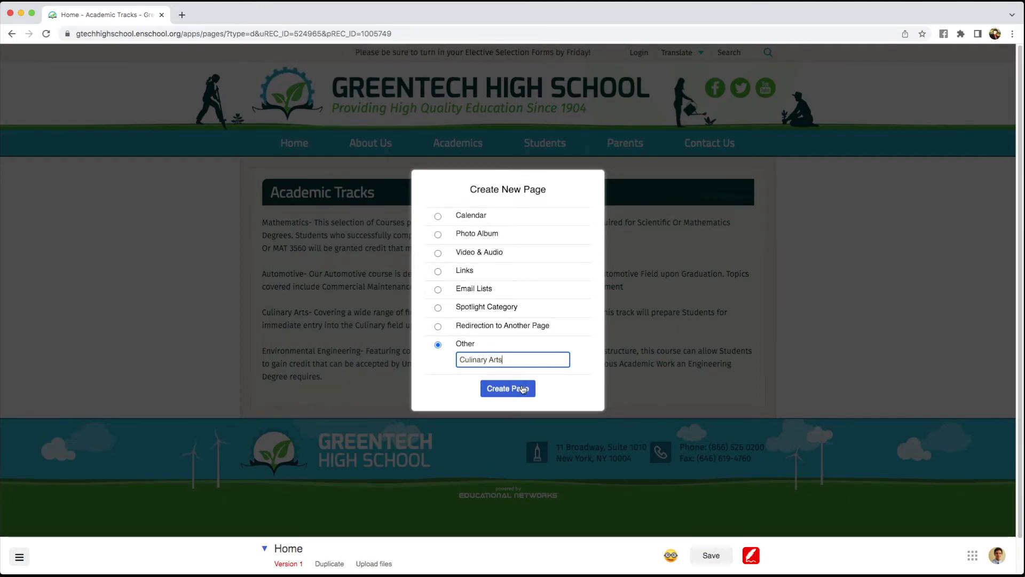
pyautogui.click(507, 388)
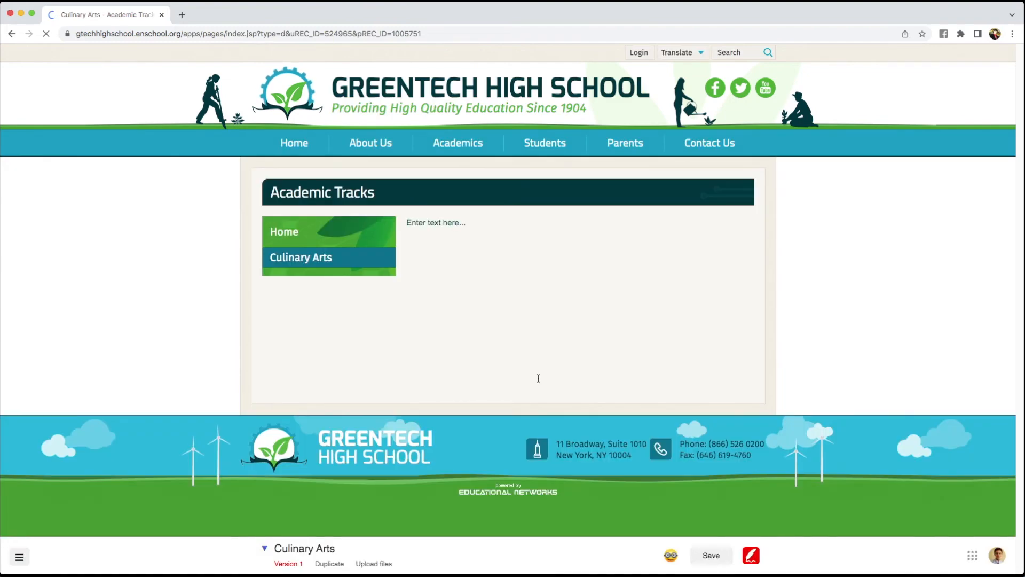